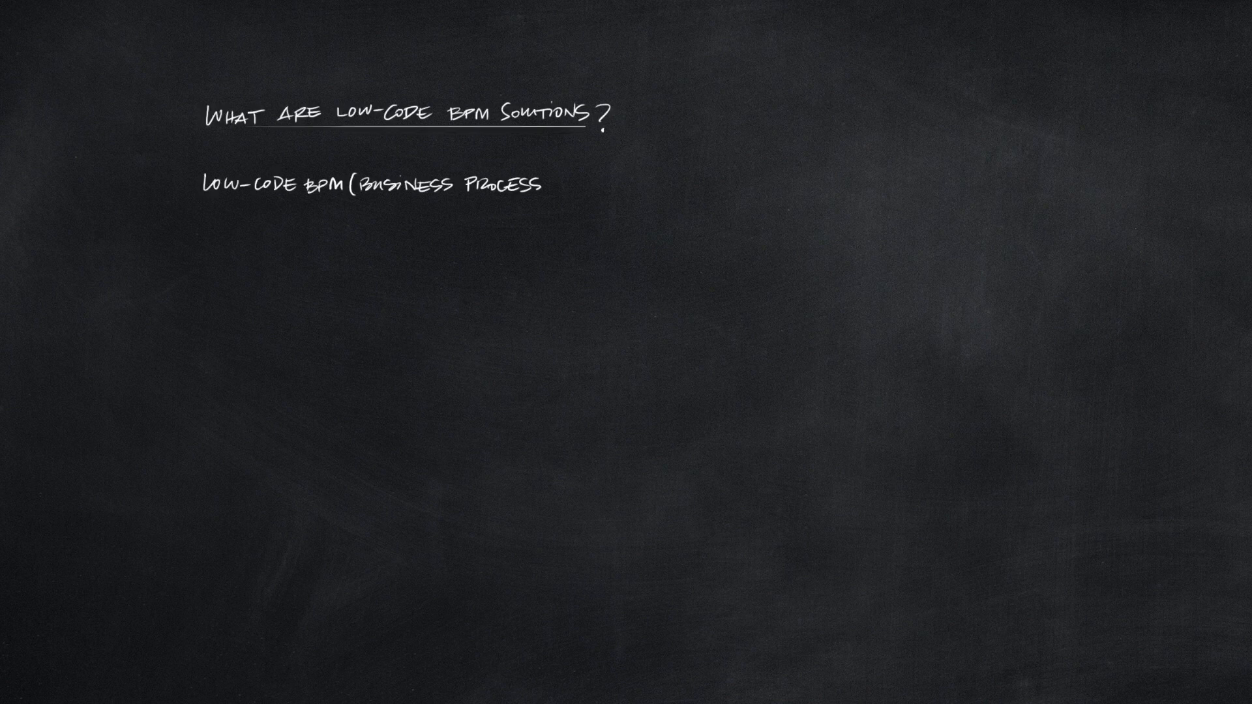
type("MANAGEMENT) SOLUTIONS ARE SOFTWARE PLATFORMS THAT ALLOW U")
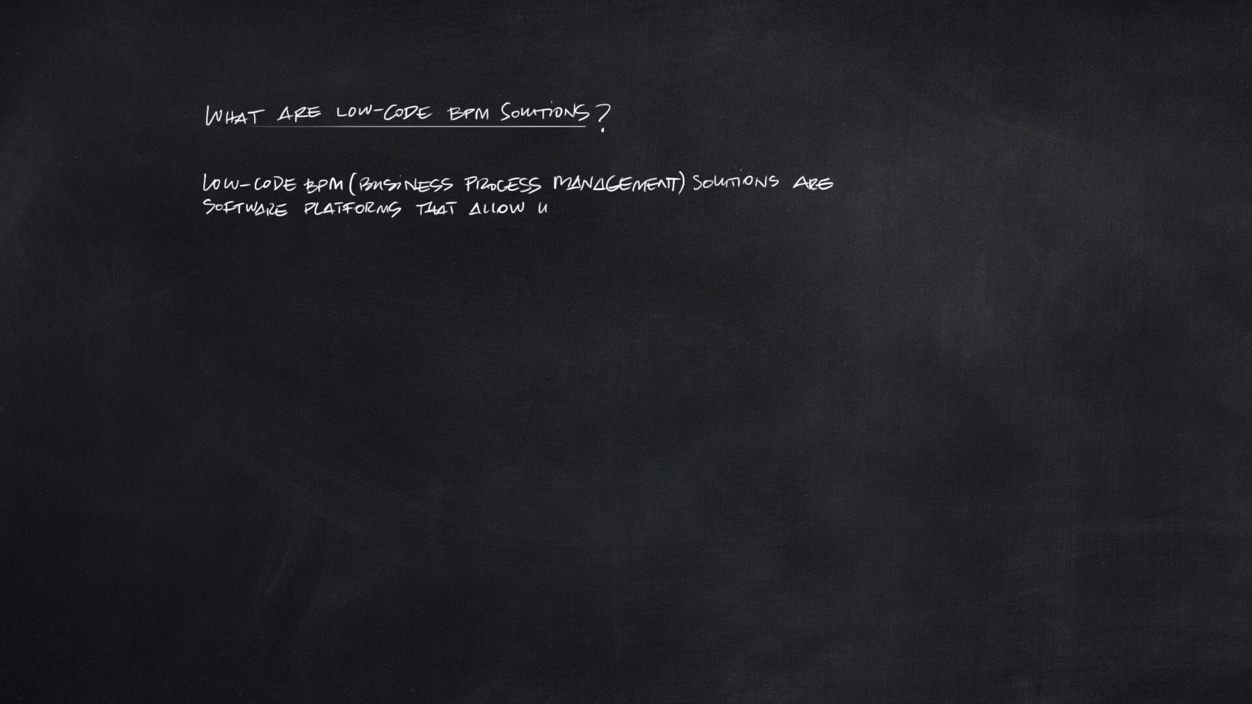
type("sers to design, automate, and optimize business processes with minimal")
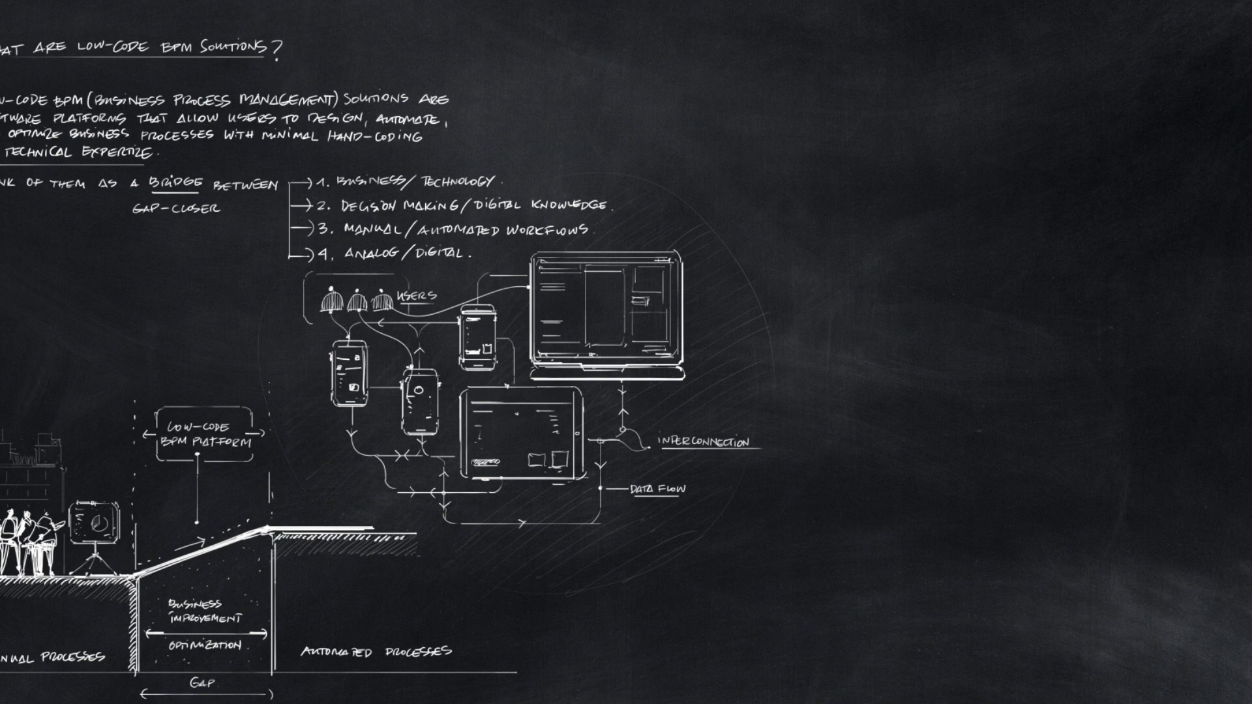
scroll("down", 3)
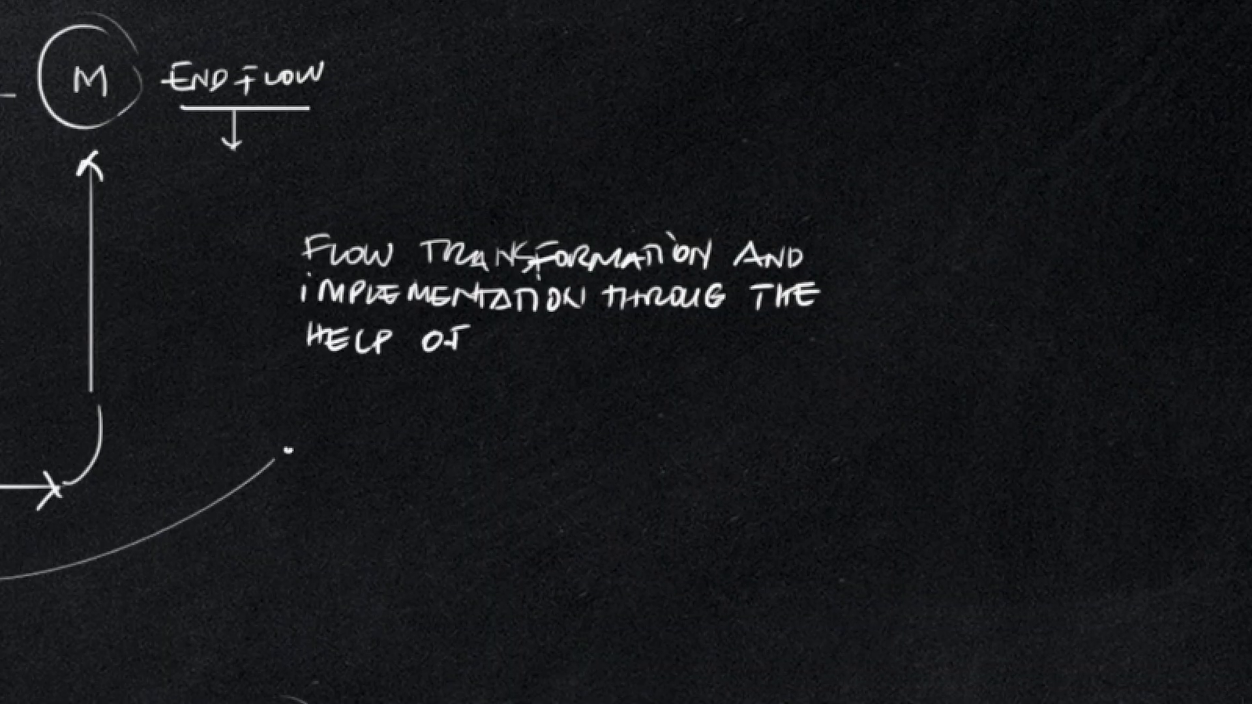
type("A LOW-CODE BPM PLATFORM")
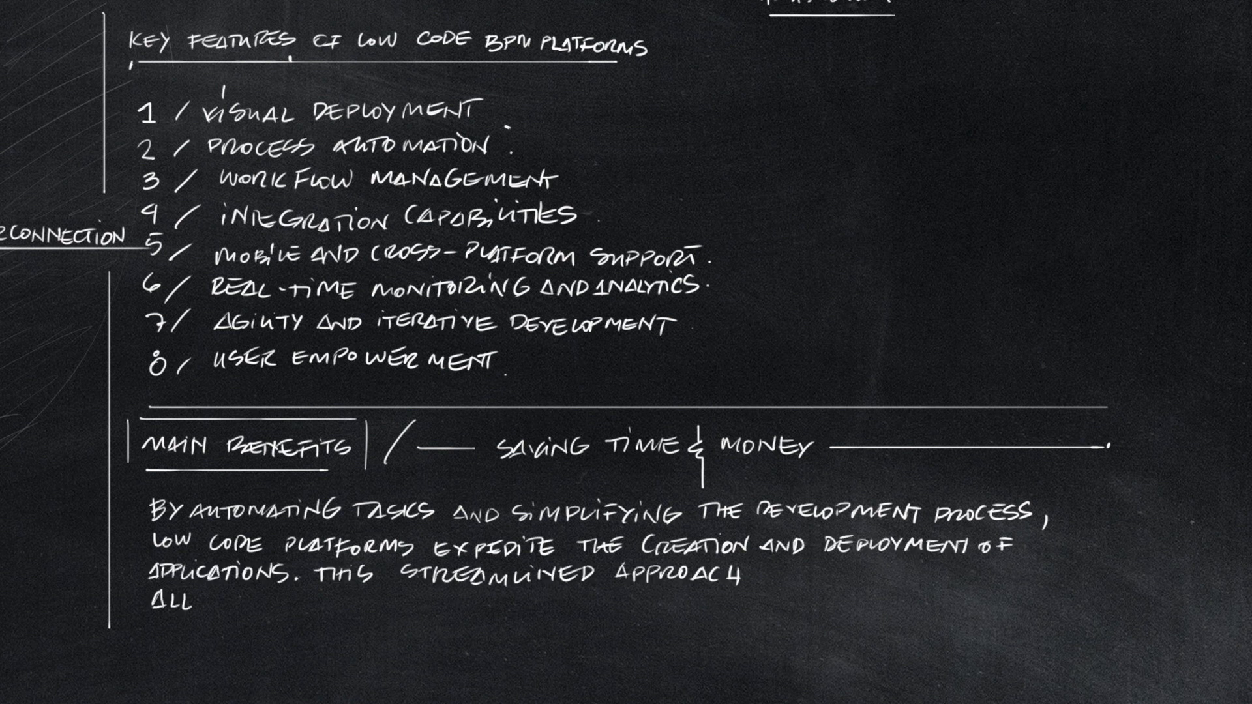
type("LLOWS BUSINESSES TO DELIVER SOLUTIONS IN A FRACTION OF THE TIME C")
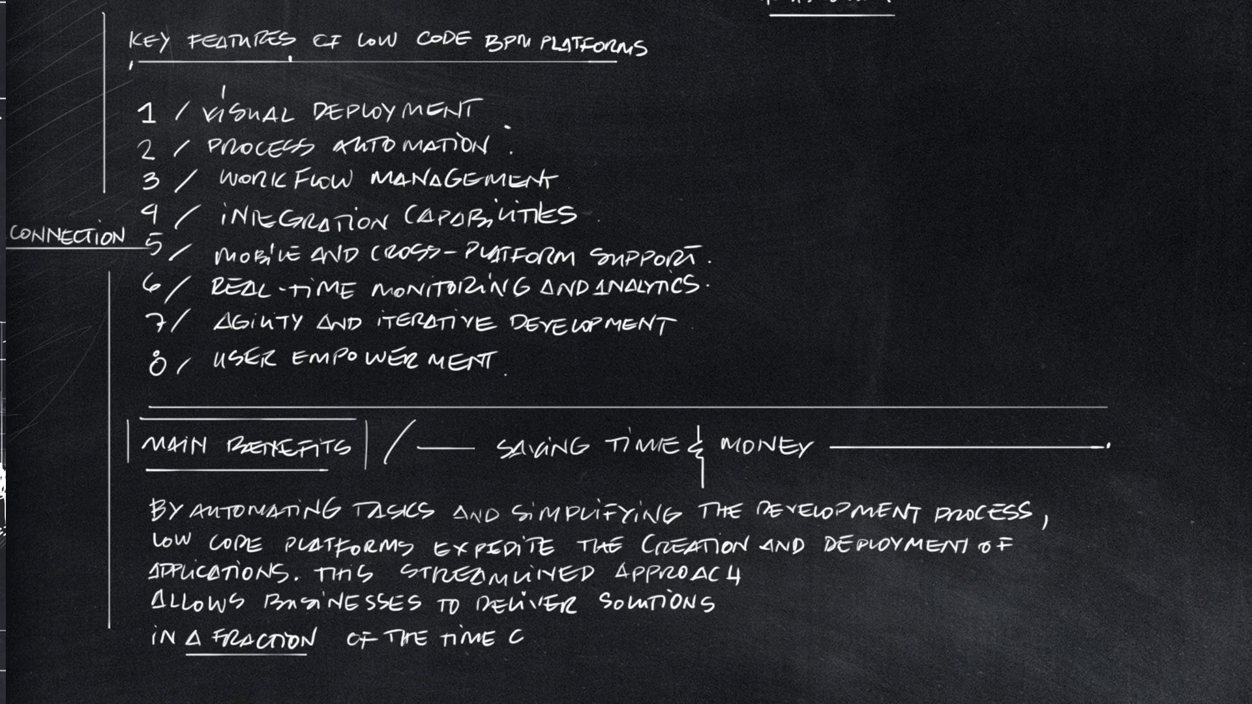